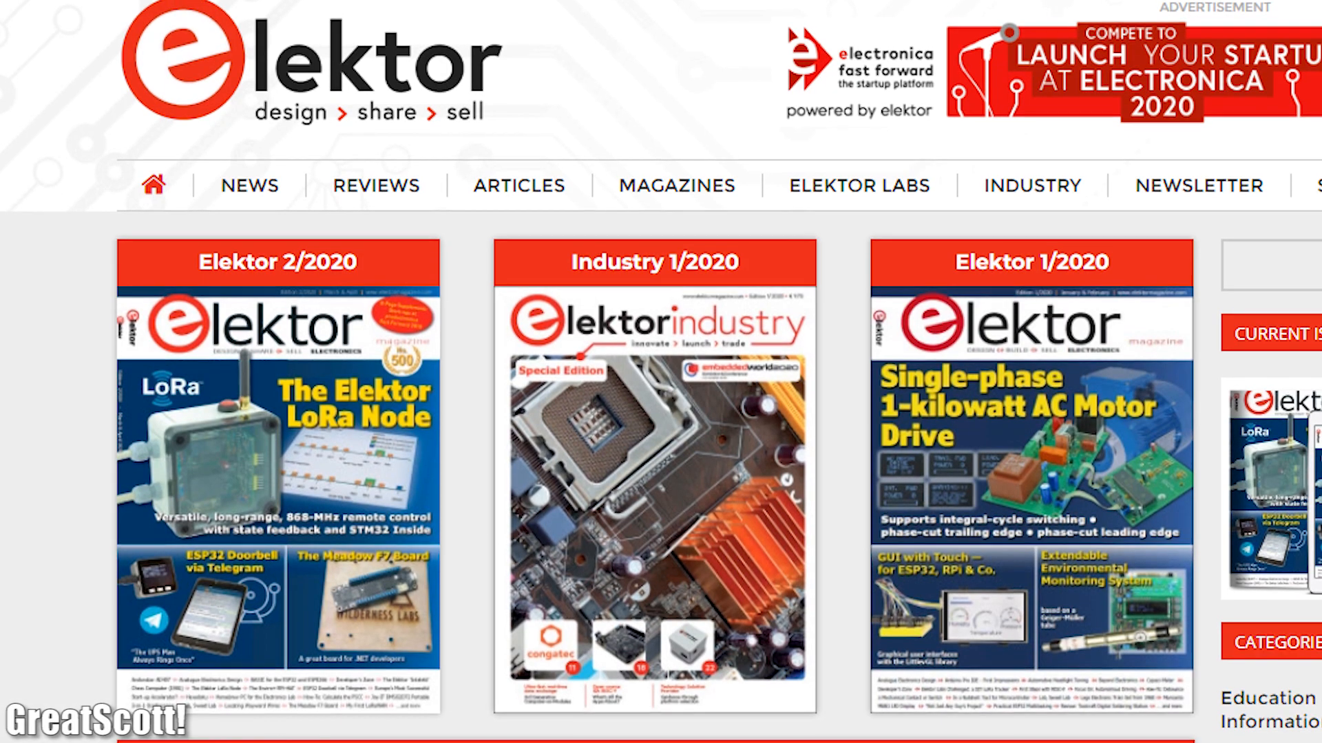
# Scroll the Elektor page past the issue covers to the GOLD, GREEN and TRIAL membership offers.
pyautogui.scroll(-3)
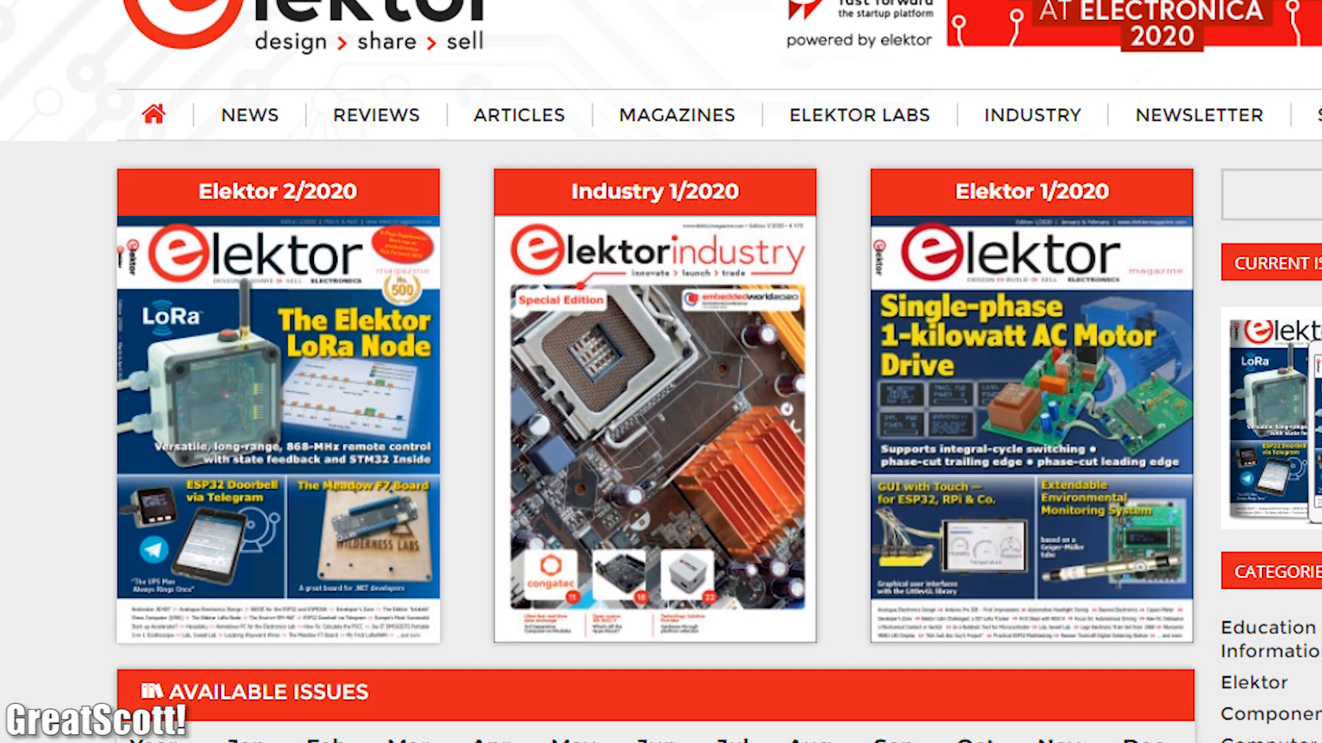
pyautogui.scroll(-3)
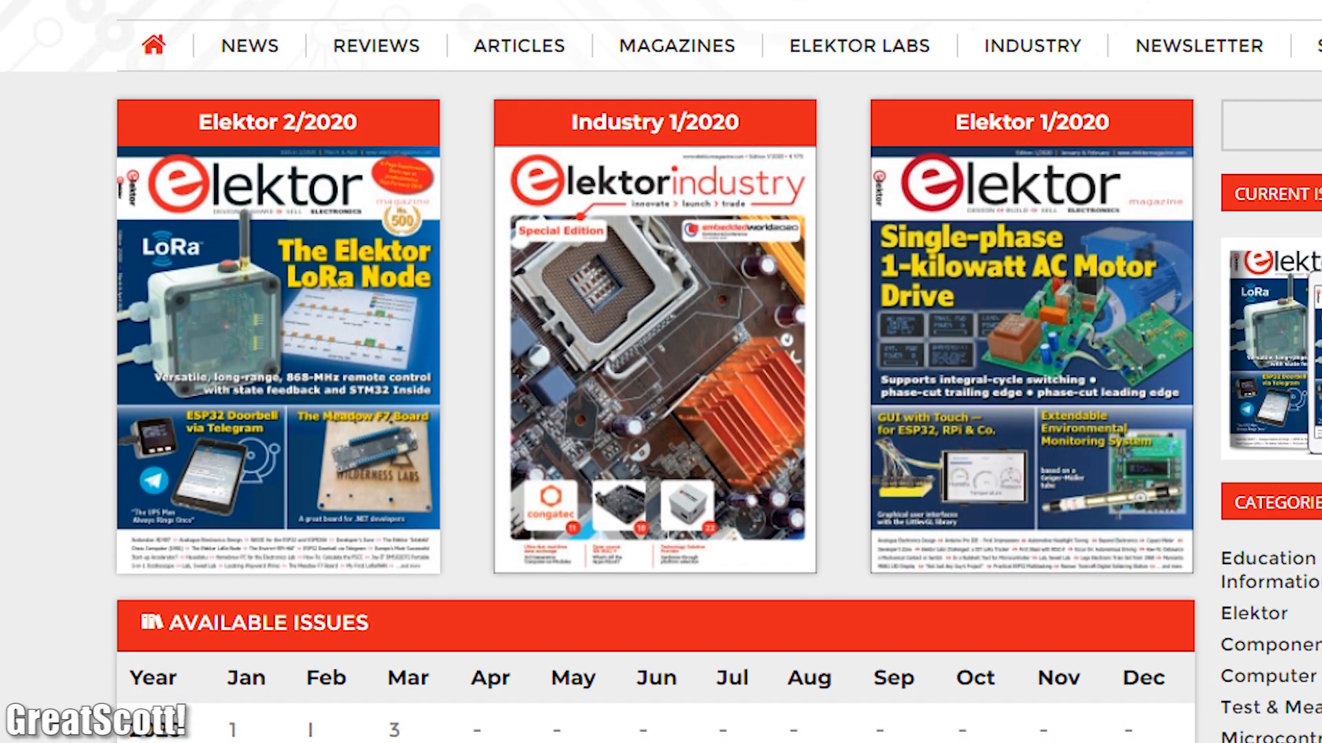
pyautogui.scroll(-3)
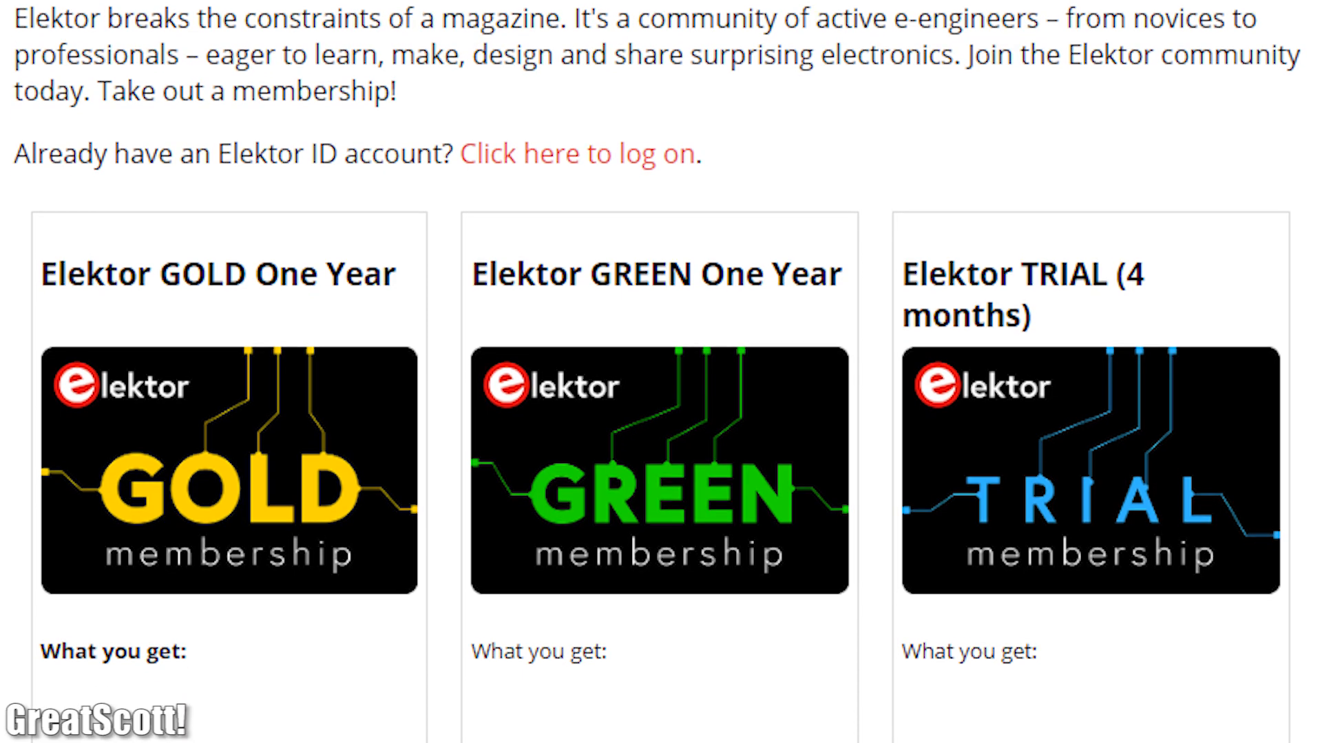
pyautogui.scroll(-3)
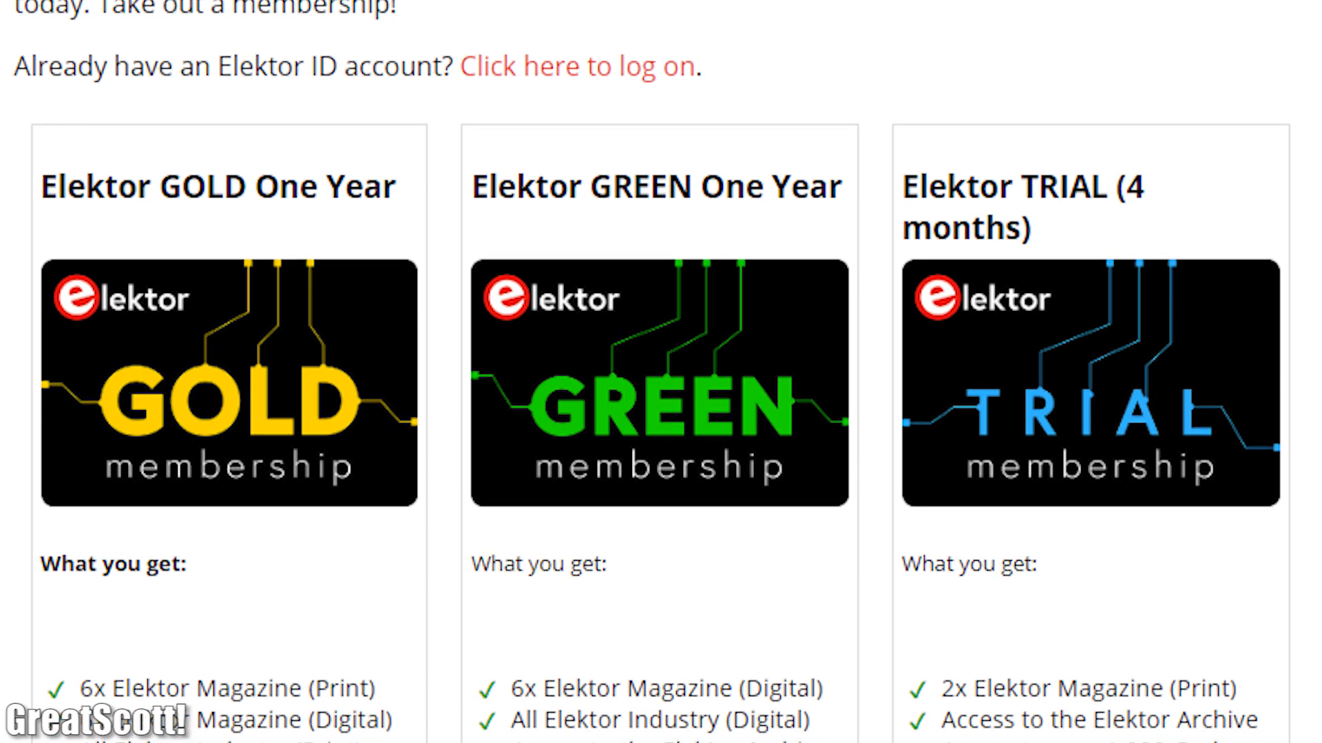
pyautogui.scroll(-3)
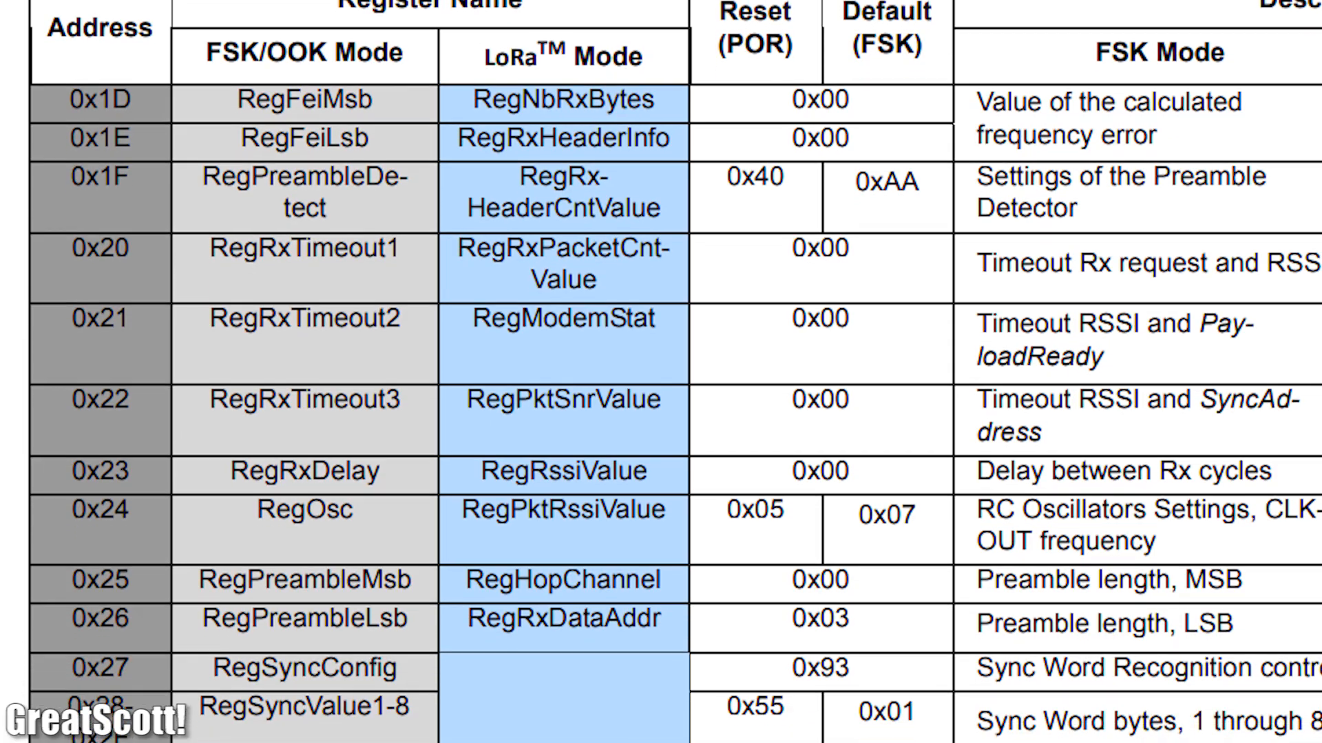
# Scroll the RFM95 datasheet to the FSK/OOK and LoRa register map with reset values.
pyautogui.scroll(-3)
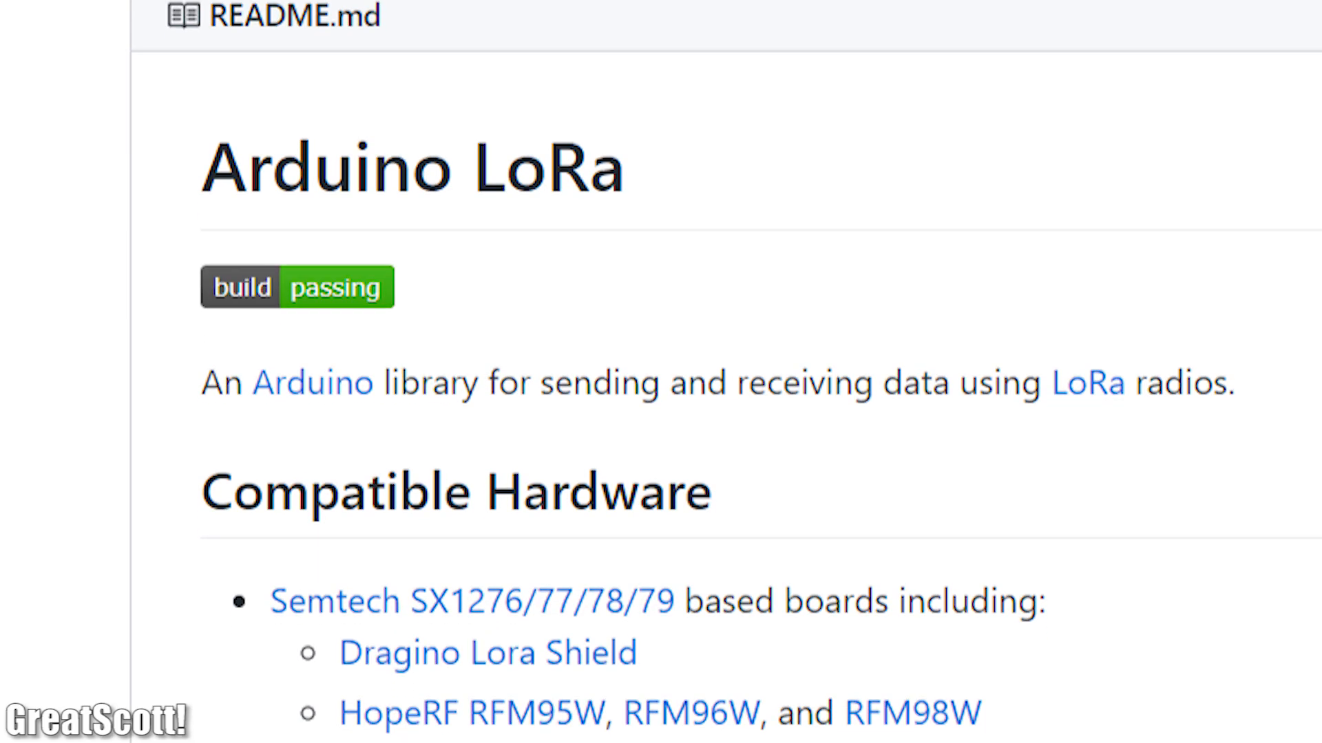
# Scroll the arduino-LoRa README to the Compatible Hardware list.
pyautogui.scroll(-3)
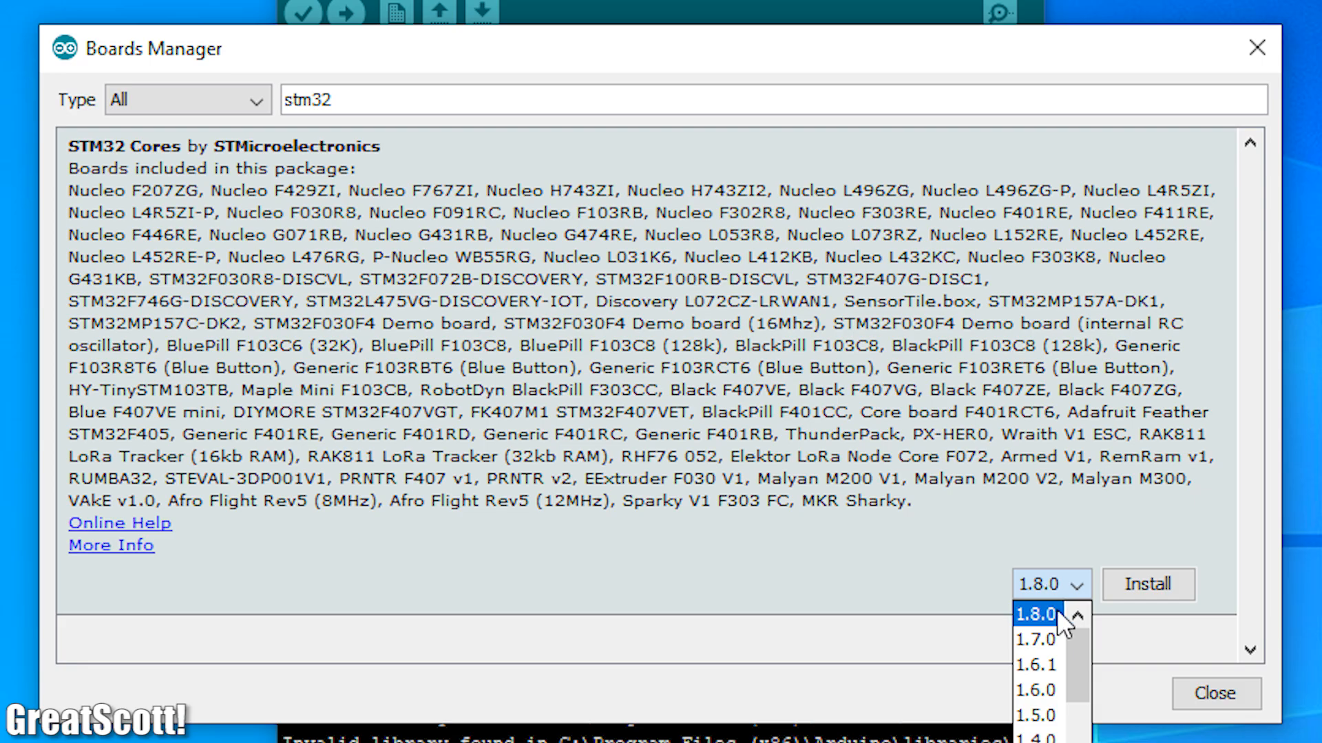
# Select STM32 Cores 1.8.0 and add the sender's print/beginPacket lines and the receiver's packetSize check.
pyautogui.click(1147, 584)
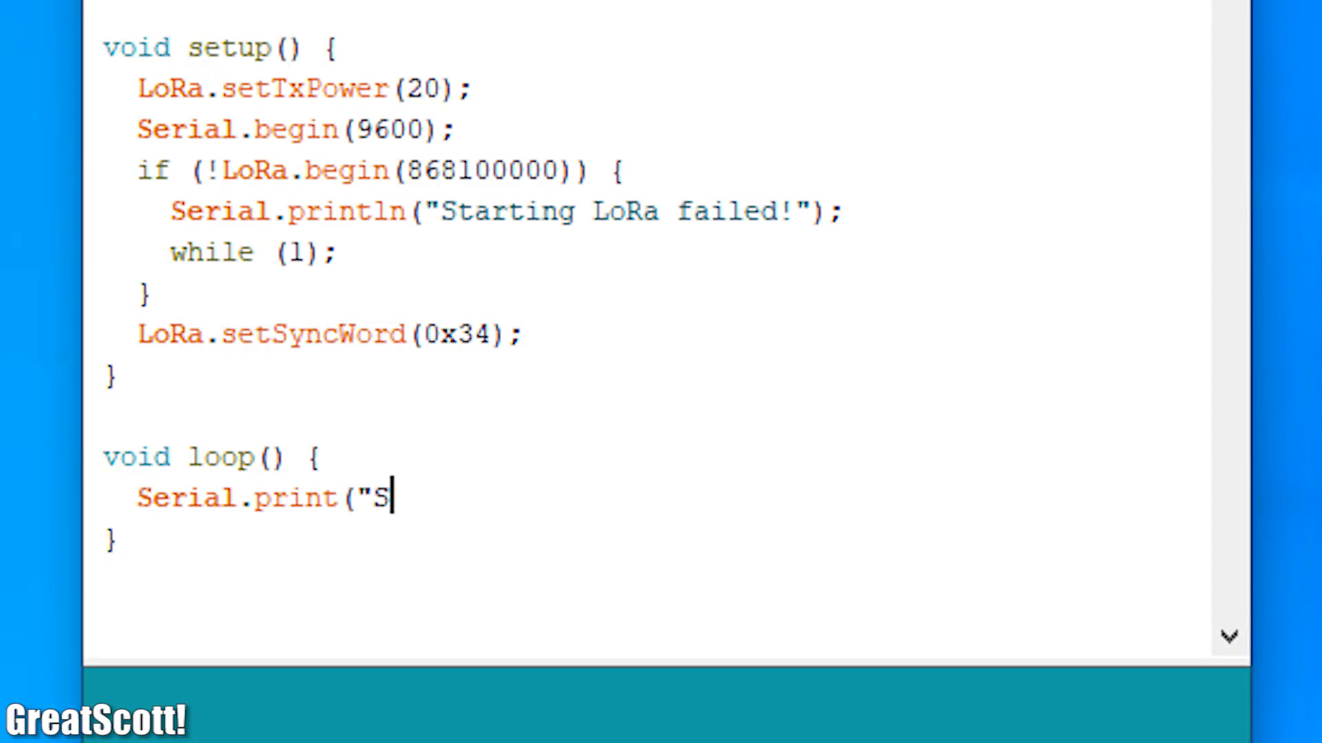
pyautogui.write('ending packet: ");')
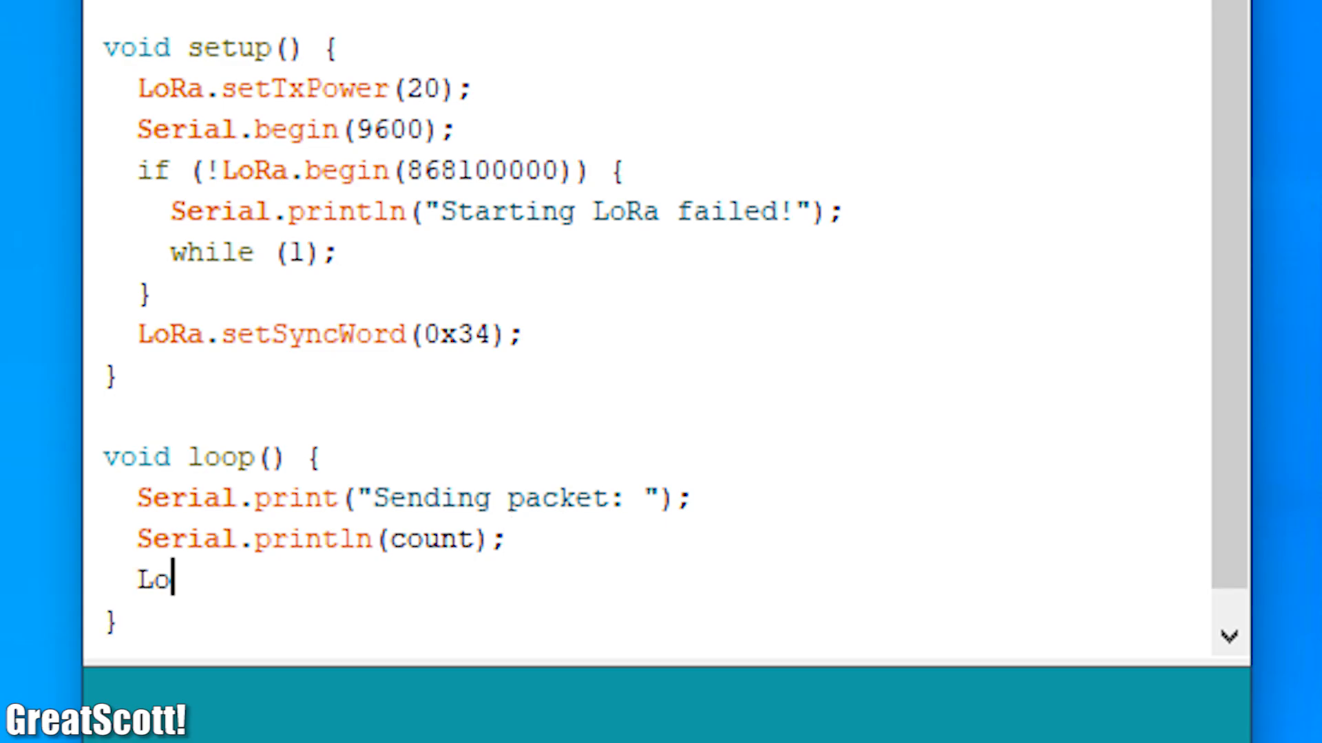
pyautogui.write('Ra.beginPacket();')
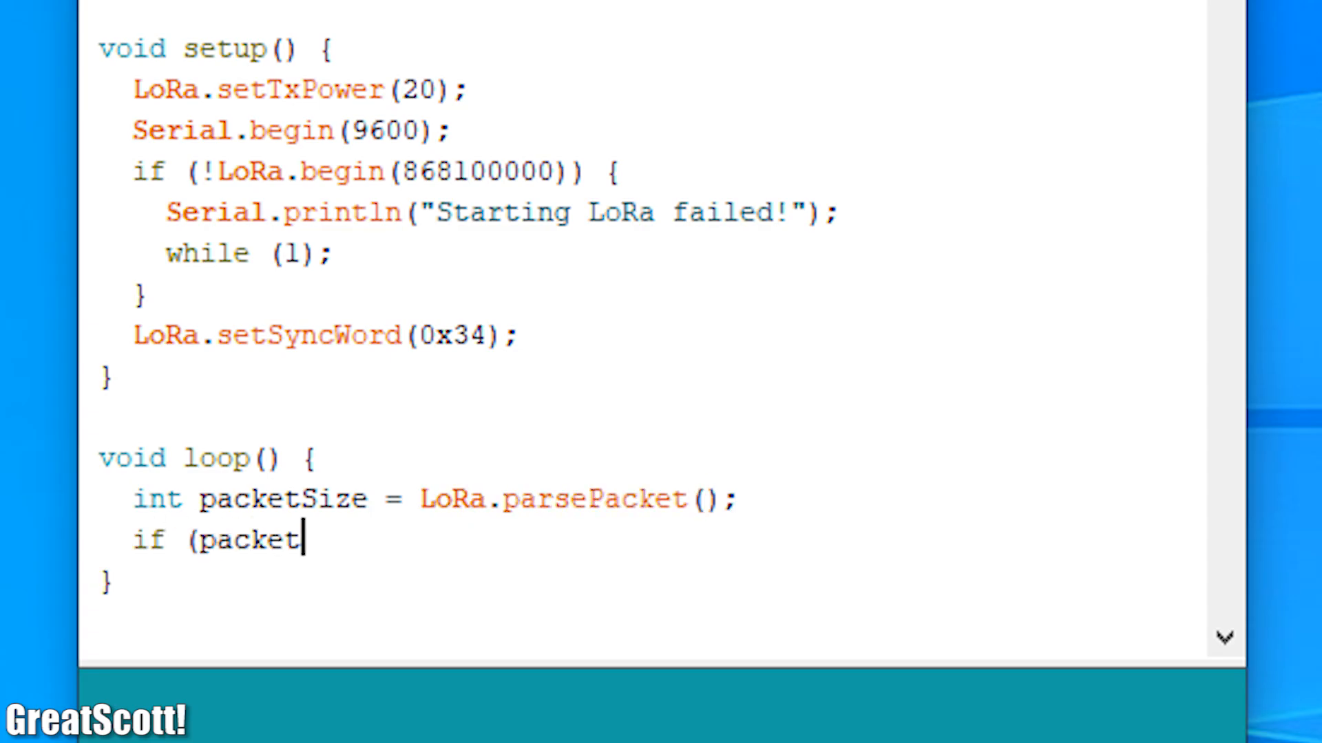
pyautogui.write('Size) {')
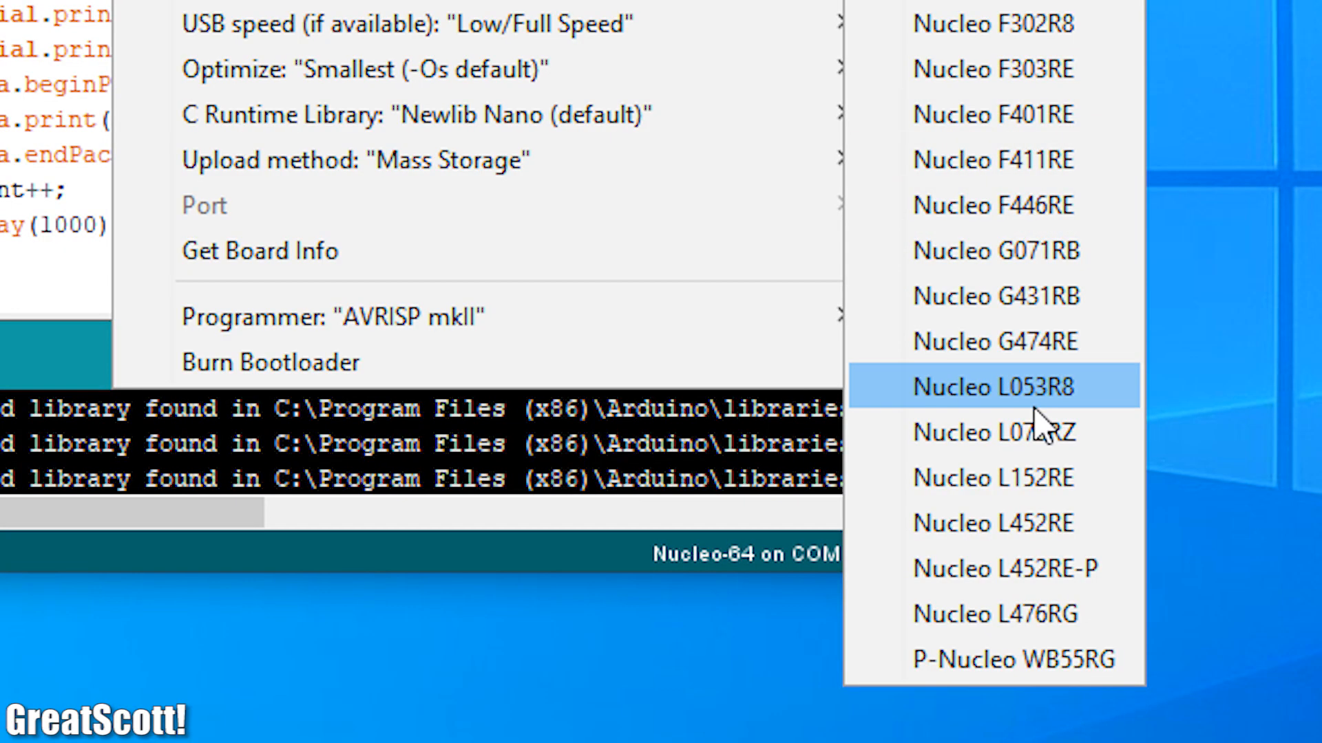
pyautogui.moveTo(1079, 614)
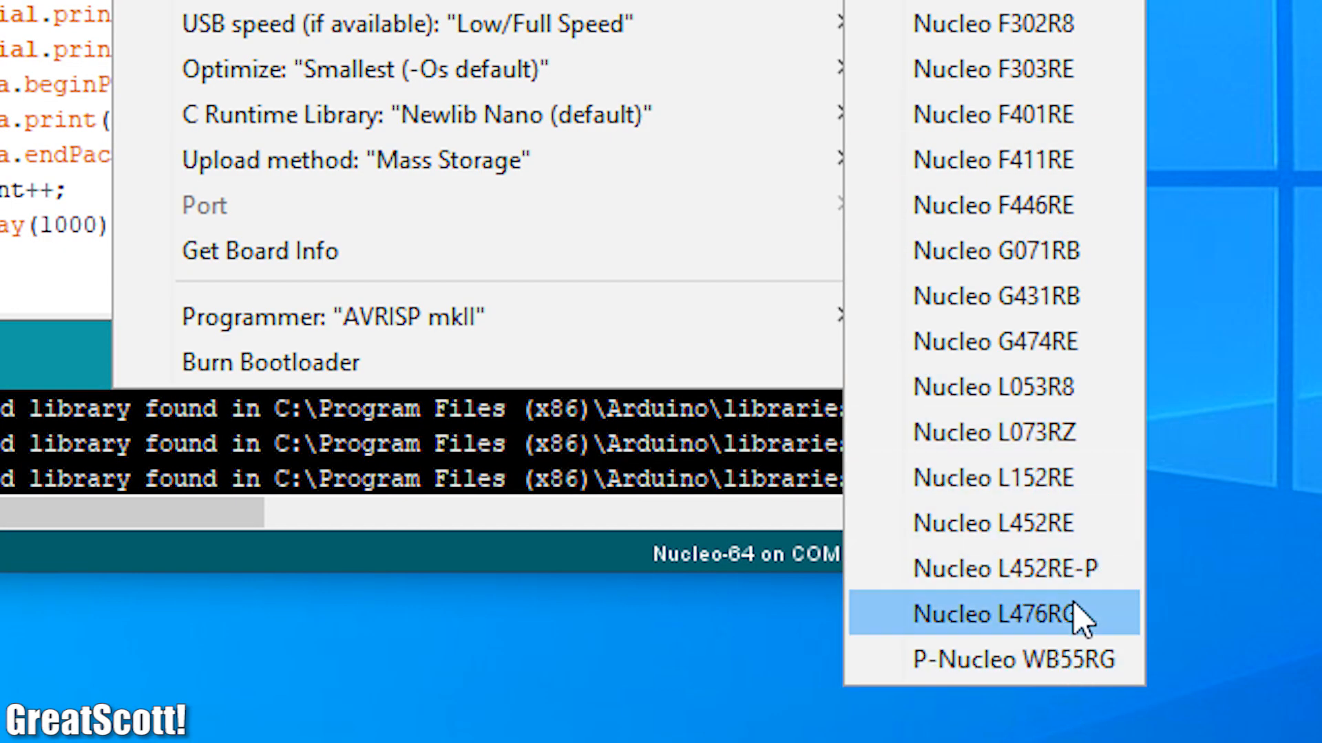
# Set the board to Nucleo L476RG and view the received HELLO WORLD packets in the serial monitor.
pyautogui.click(1000, 613)
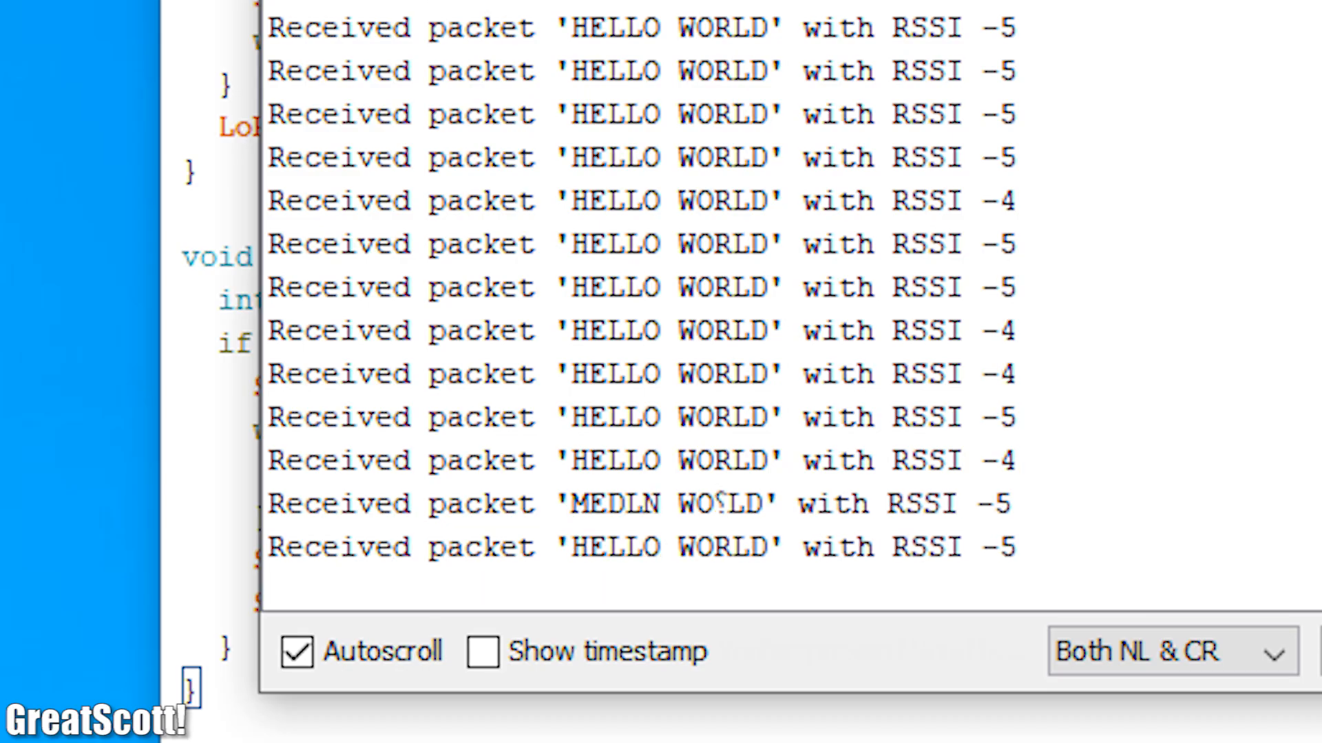
pyautogui.scroll(-3)
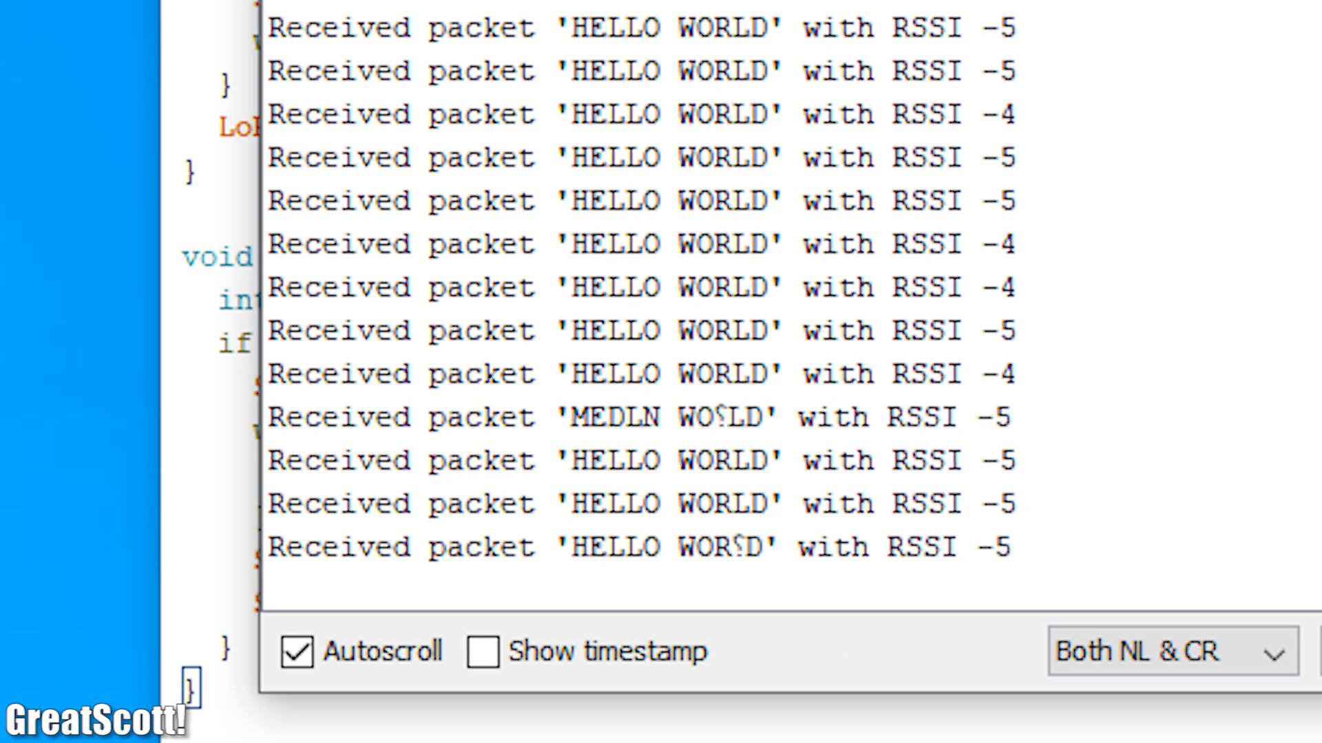
pyautogui.scroll(-3)
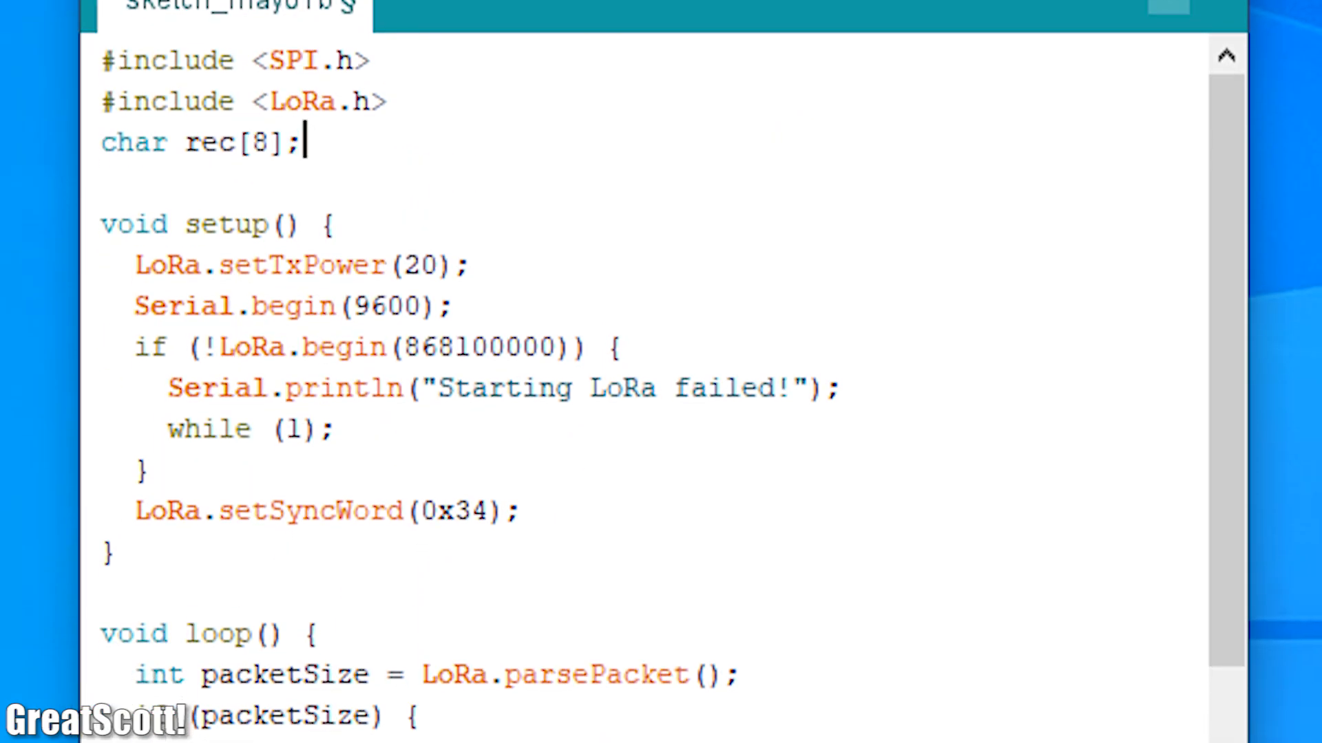
# Add int packetSize = LoRa.parsePacket(); under i = 0 in the D4-output sketch's loop.
pyautogui.scroll(-3)
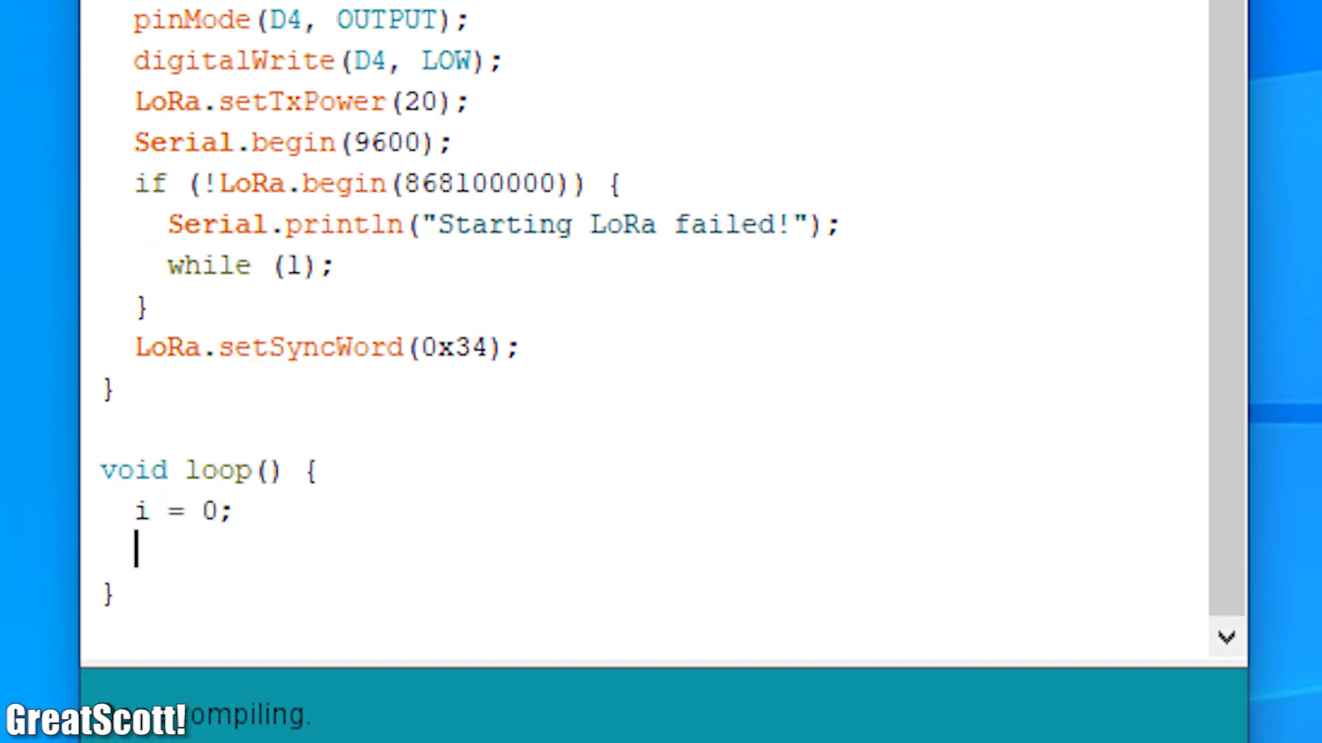
pyautogui.write('int packetSize = LoRa.parsePacket();')
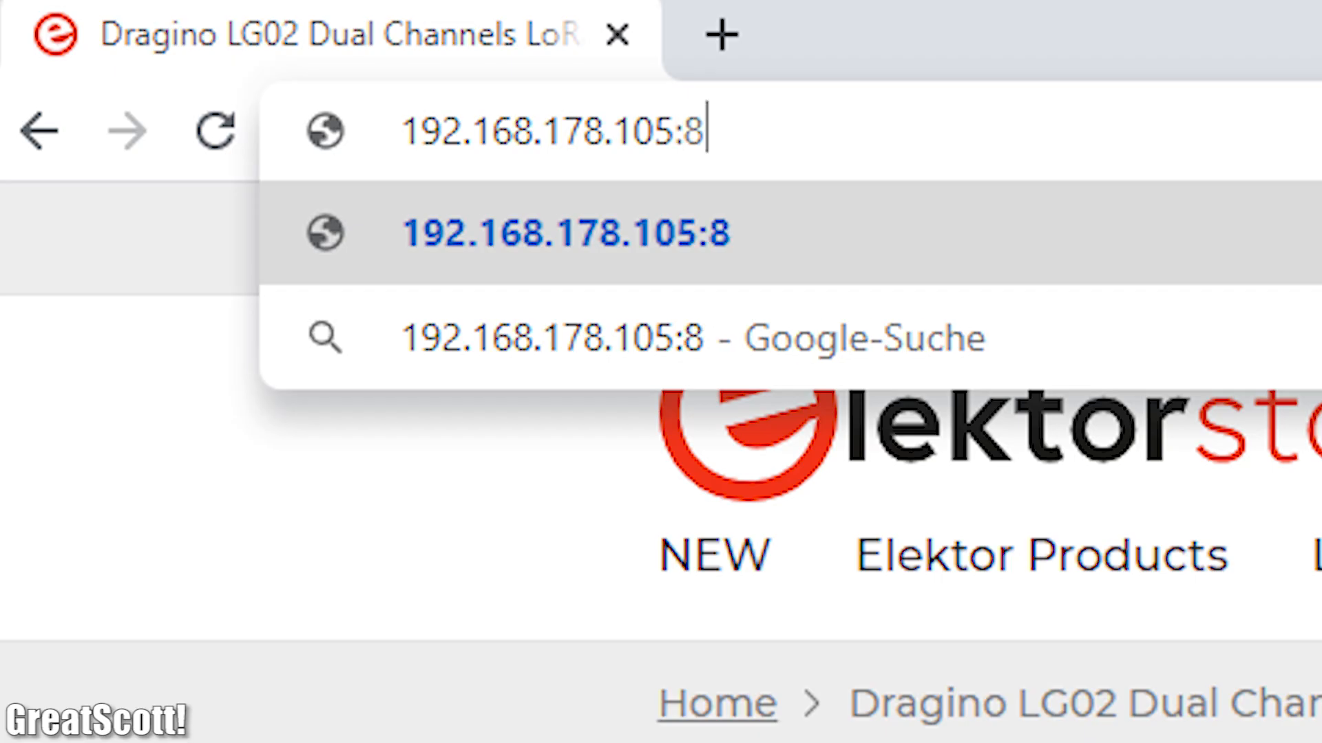
# Complete the gateway address and view the Channel 1 radio settings (868100000 Hz, SF7, sync word 52).
pyautogui.write('00000')
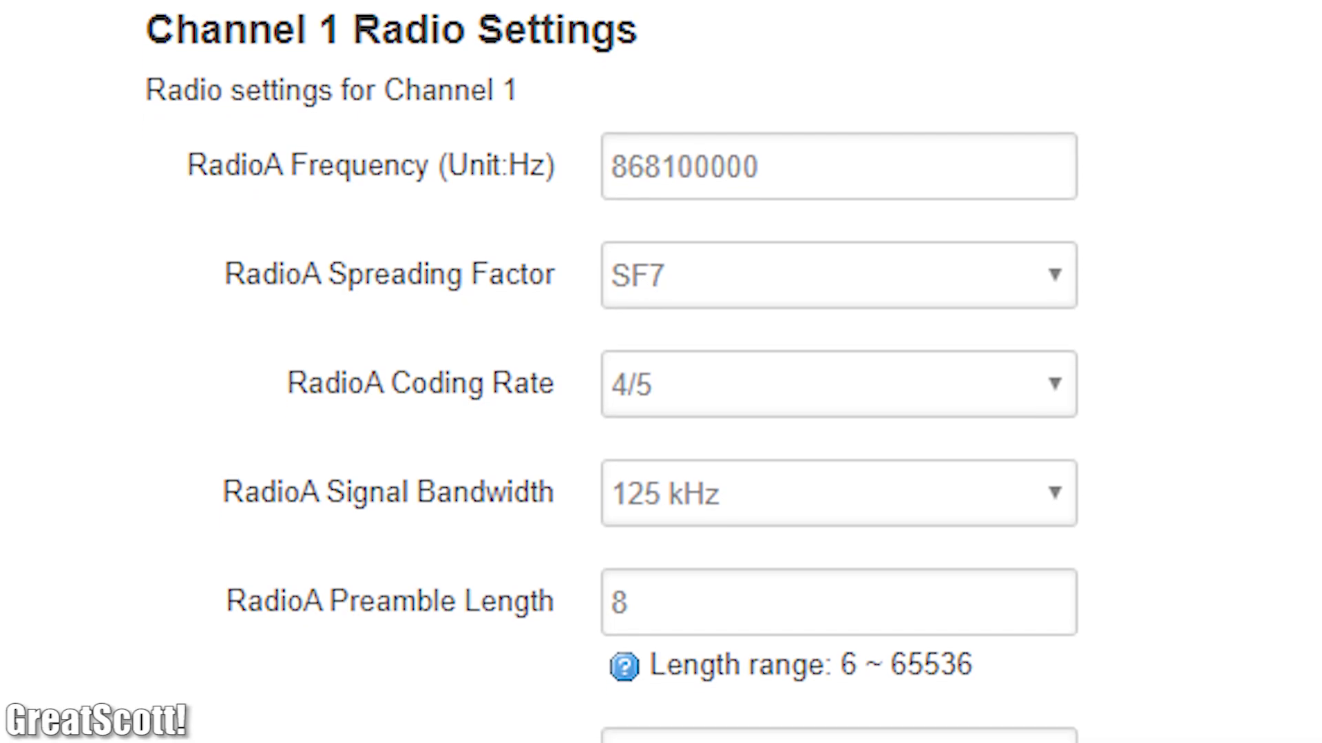
pyautogui.scroll(-3)
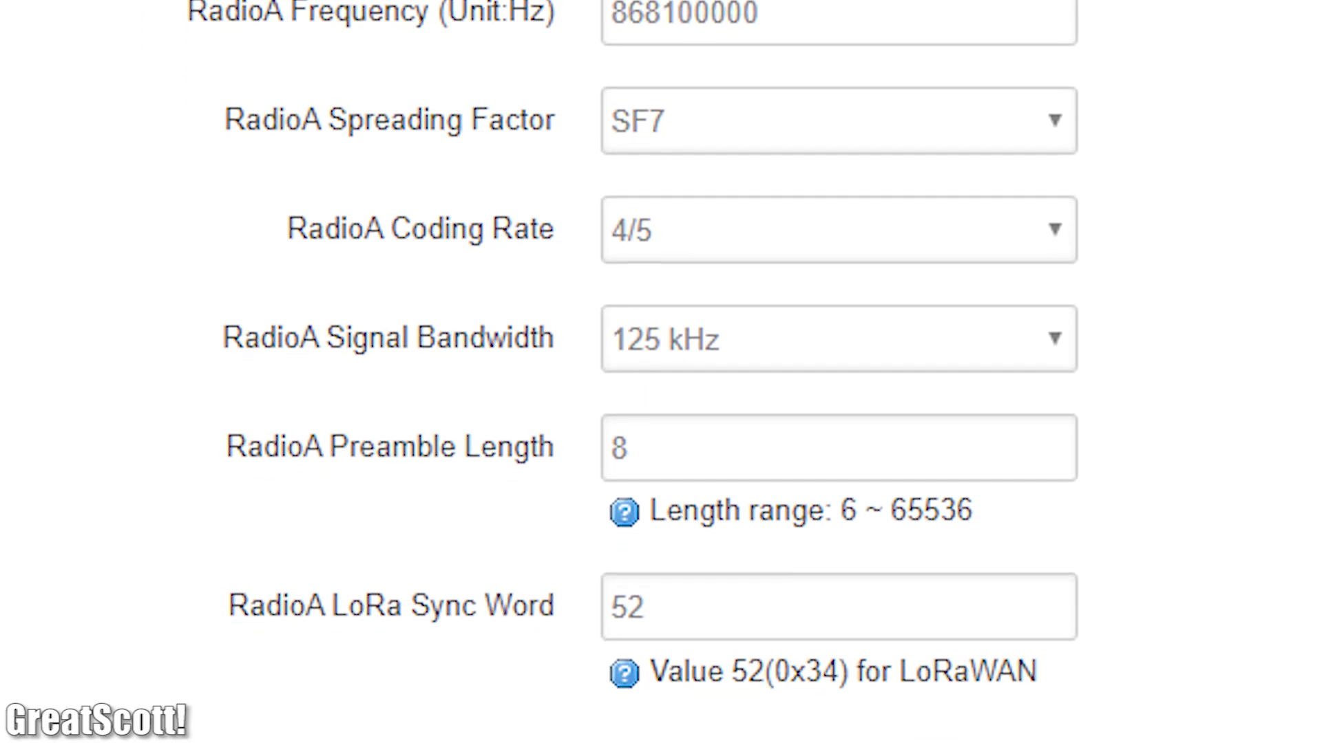
pyautogui.scroll(-3)
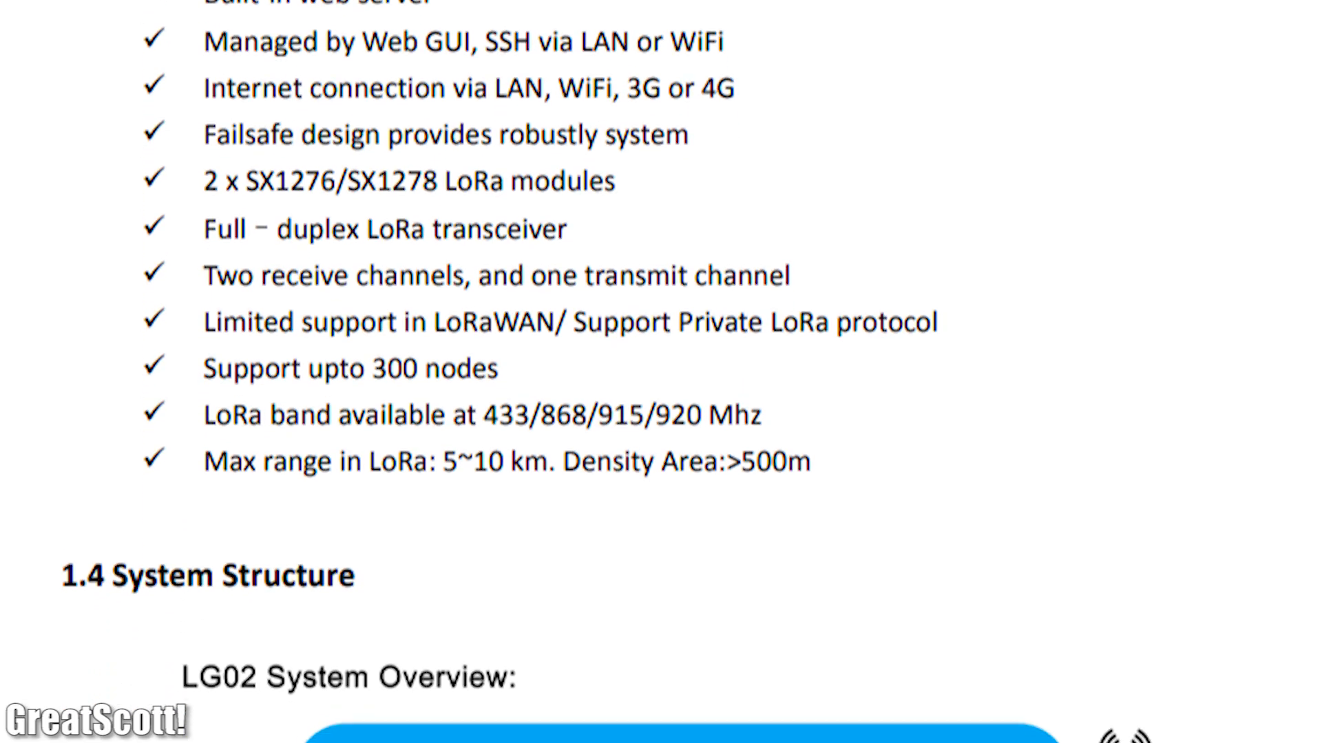
# Scroll the LG02 manual from the feature list toward section 5.2 on using the LoRa radio directly.
pyautogui.scroll(-3)
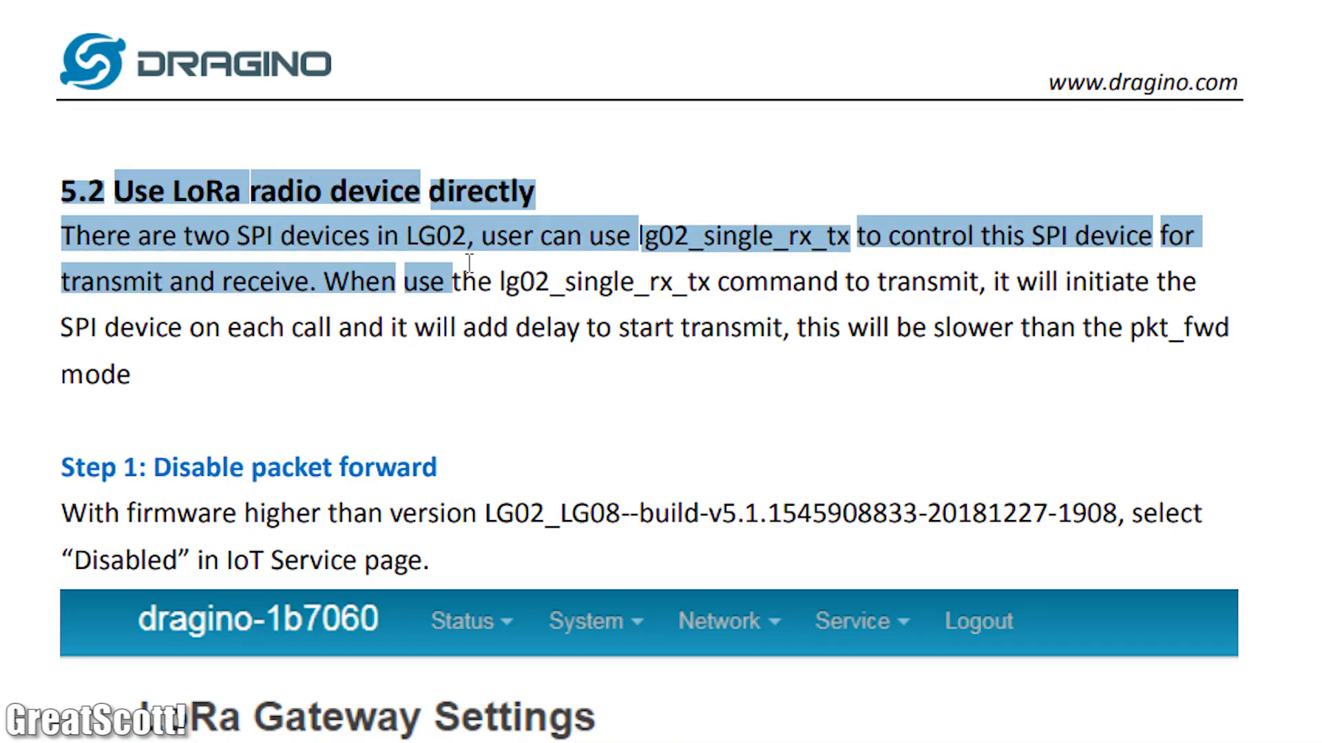
# Highlight the section 5.2 paragraph explaining the lg02_single_rx_tx command.
pyautogui.moveTo(467, 281); pyautogui.dragTo(125, 375)
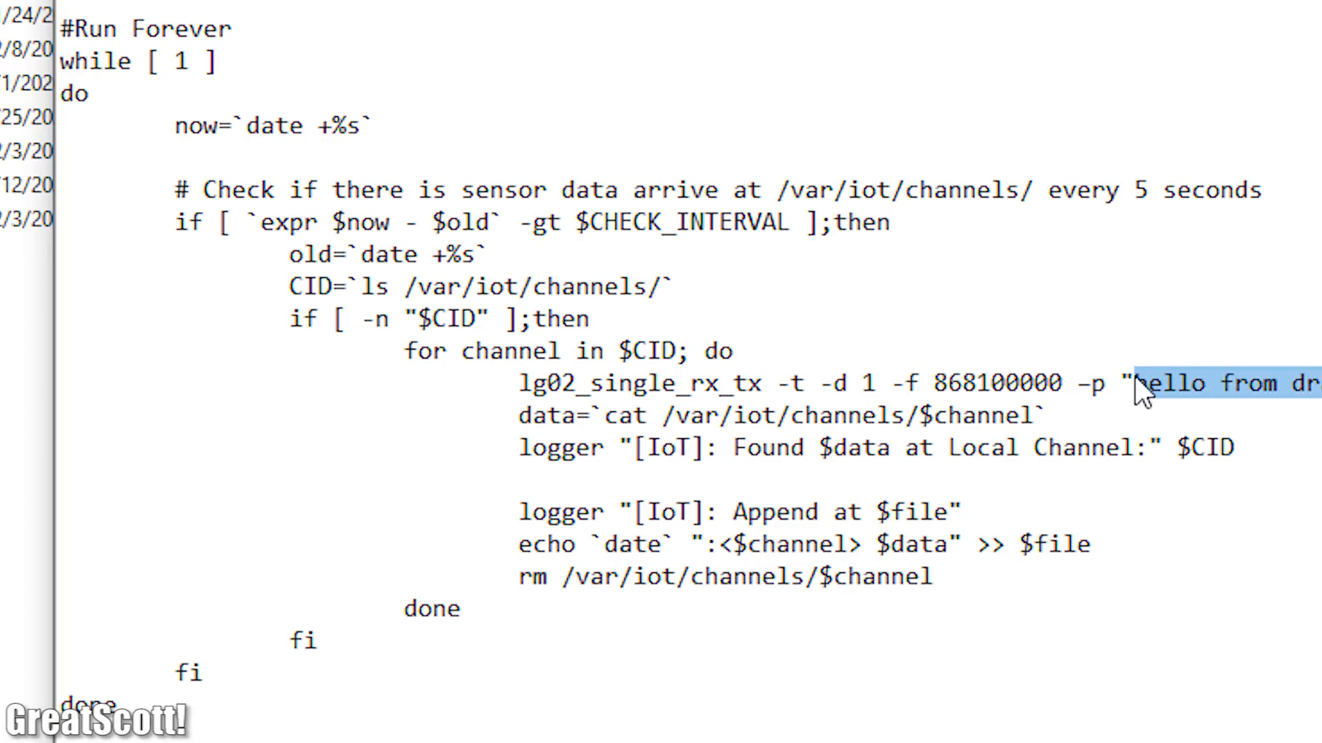
# Change the lg02_single_rx_tx transmit payload to 8624 in the gateway script.
pyautogui.write('8624"')
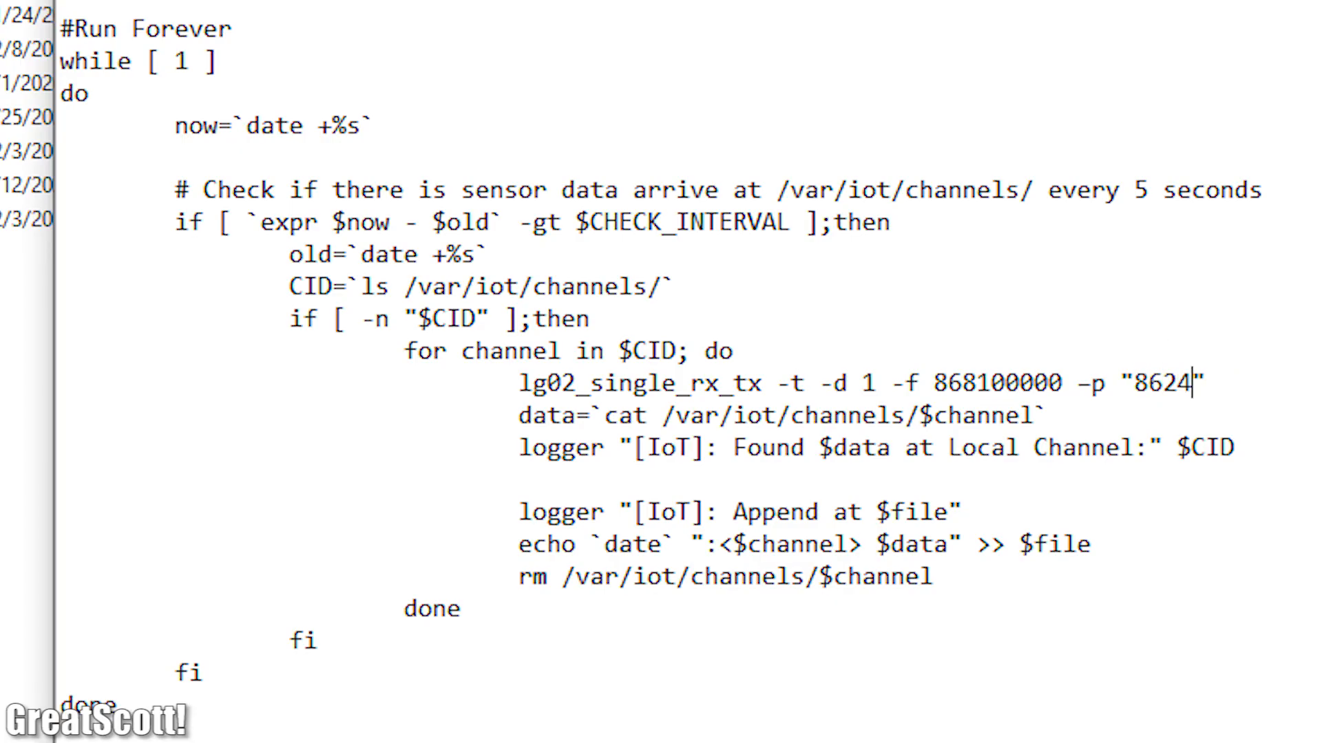
pyautogui.doubleClick(961, 384)
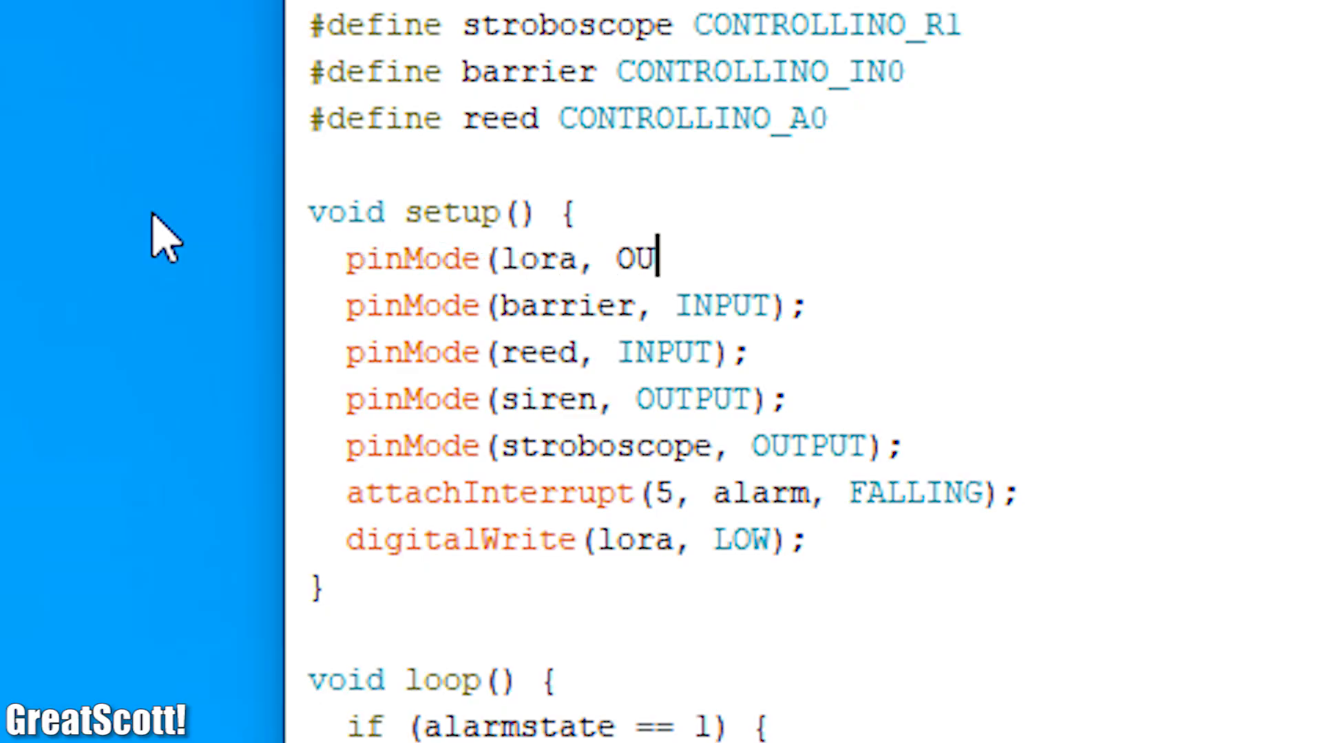
# Drive the lora pin HIGH in the alarm branch with digitalWrite(lora, HIGH);.
pyautogui.scroll(-3)
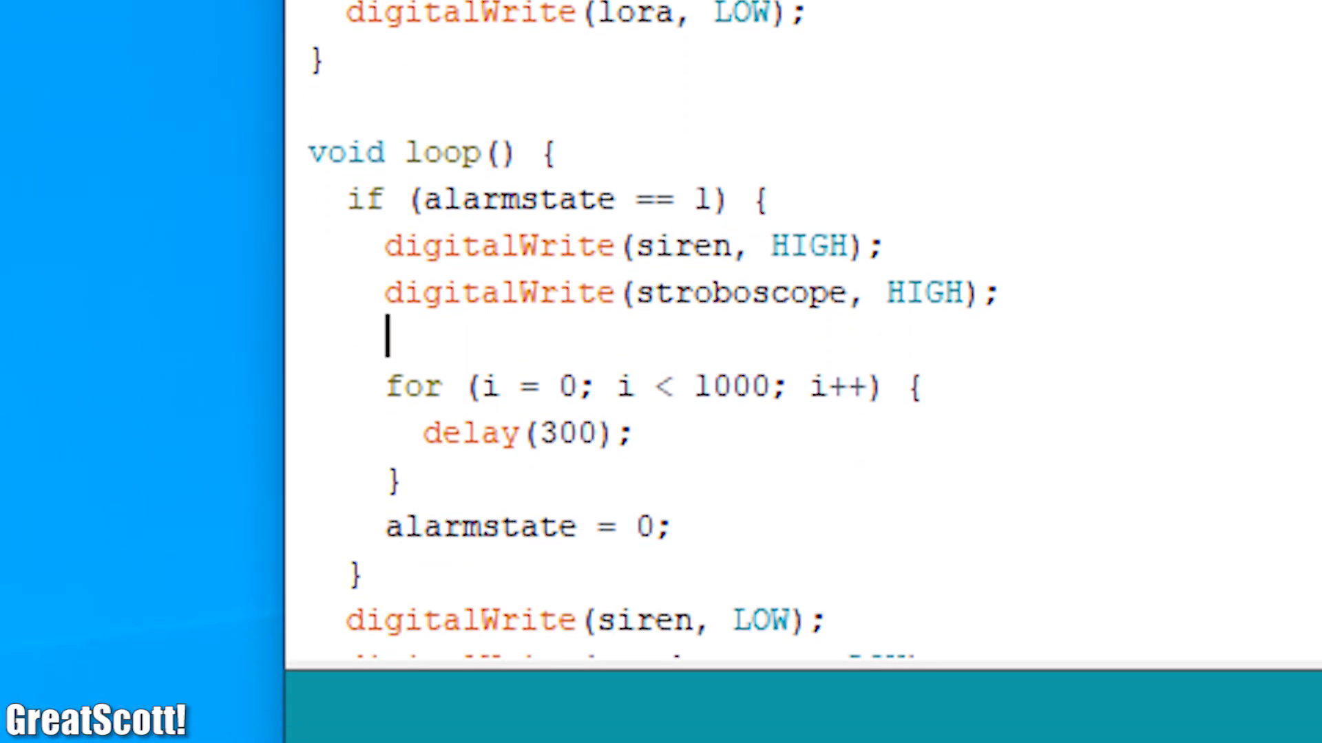
pyautogui.write('digitalWrite(lora, HIGH);')
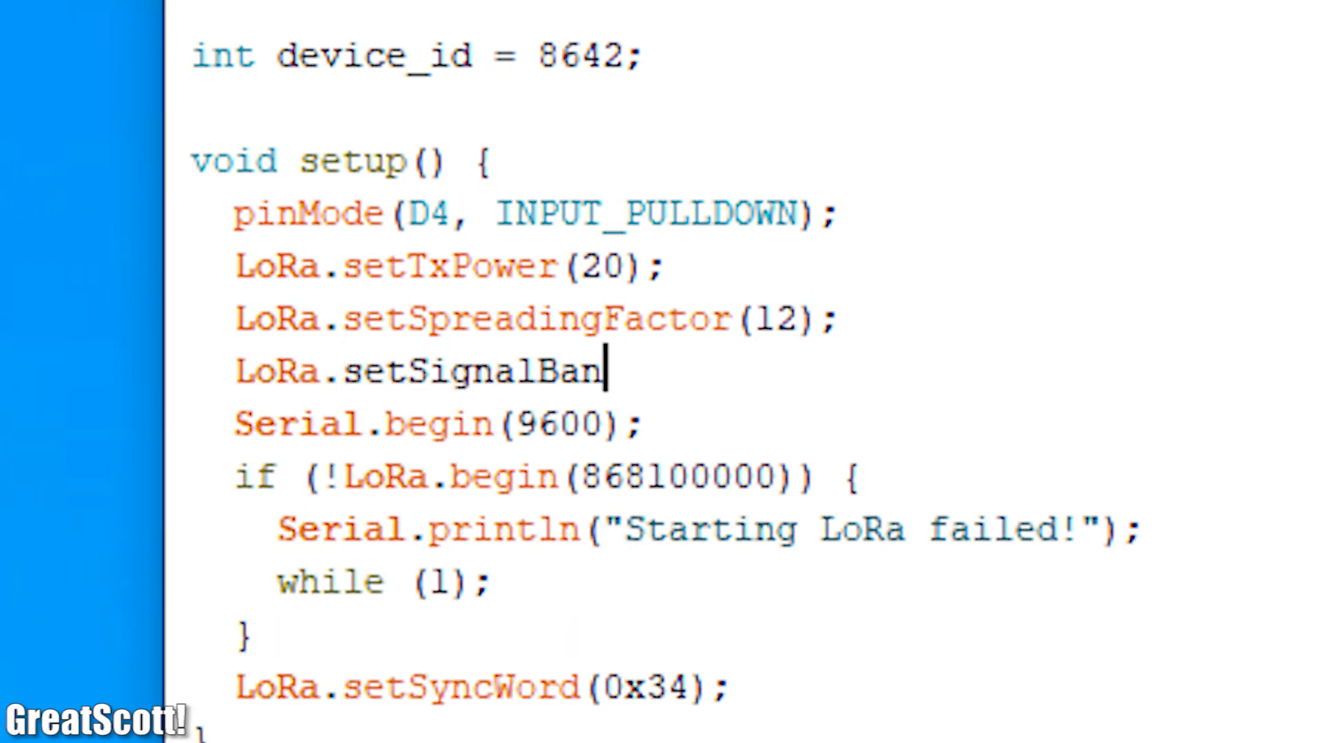
# Add LoRa.setSignalBandwidth(62.5E3) below the spreading-factor setting, then review the library docs.
pyautogui.write('dwidth(62.5E')
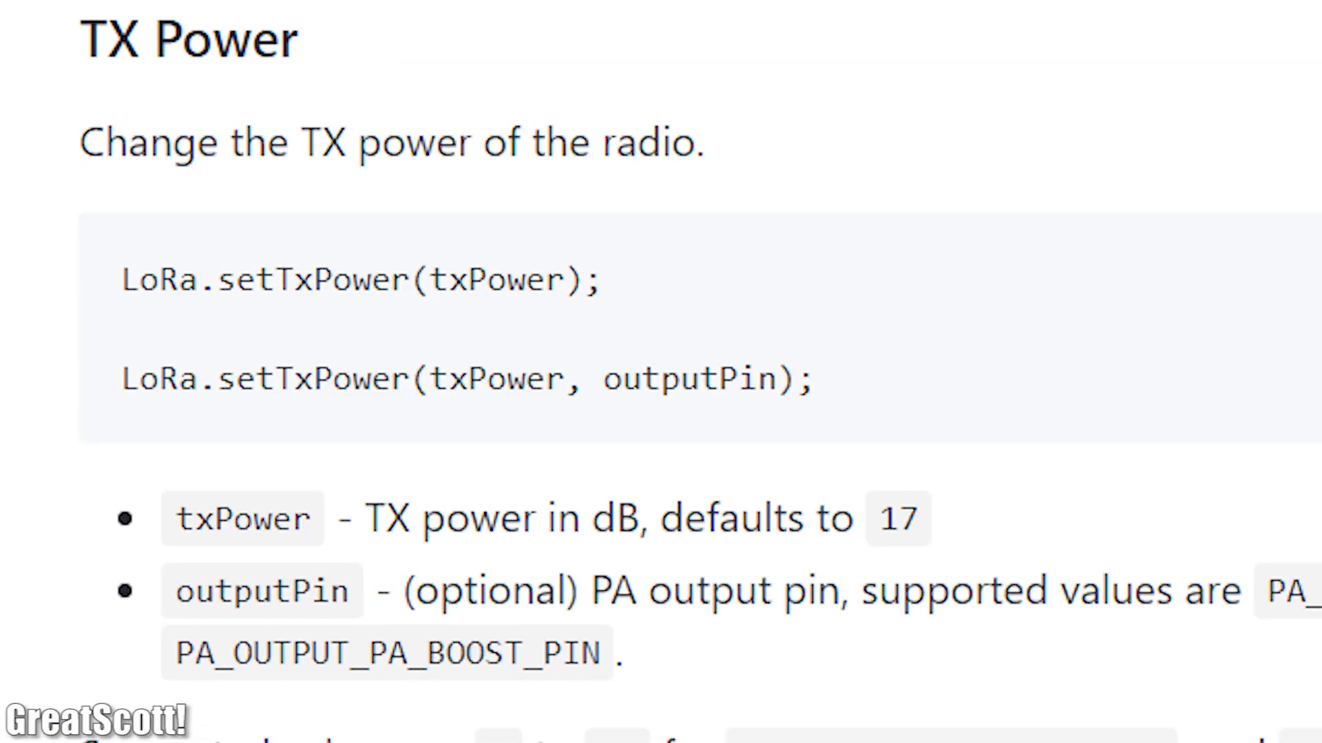
pyautogui.scroll(-3)
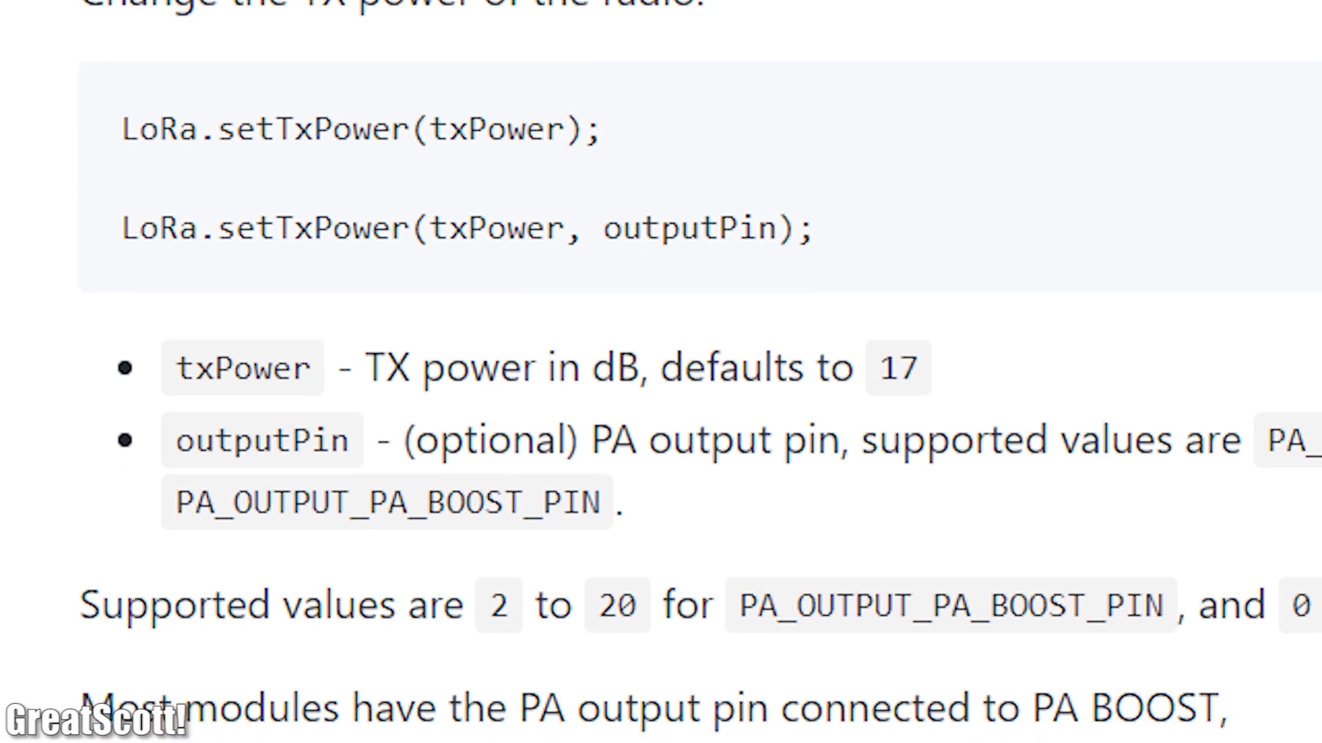